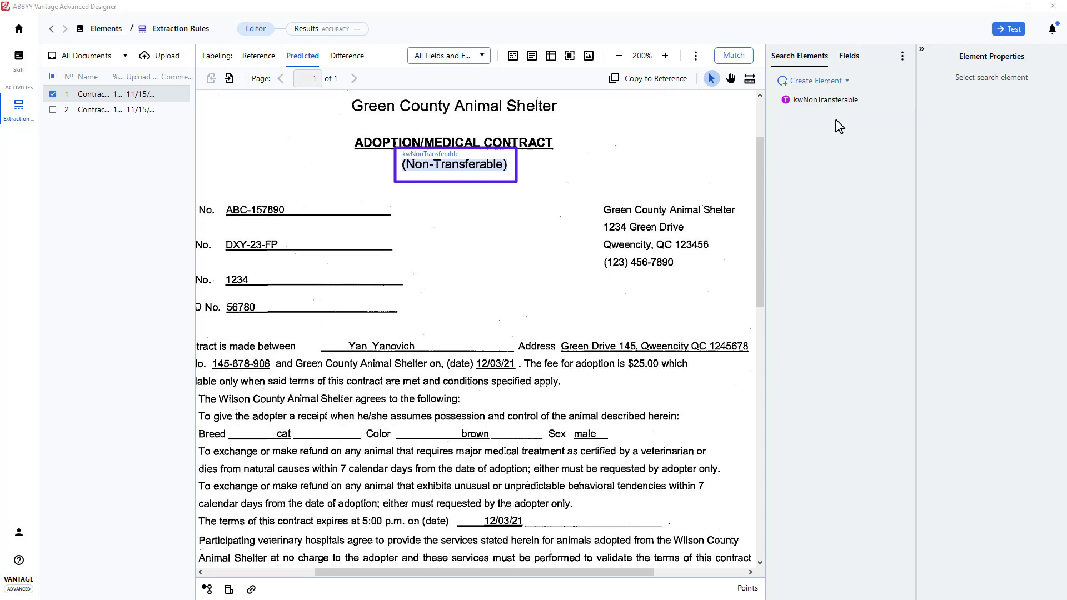
Create a Paragraph search element with line count limited to 2–4.
{"action": "left_click", "coordinate": [813, 80]}
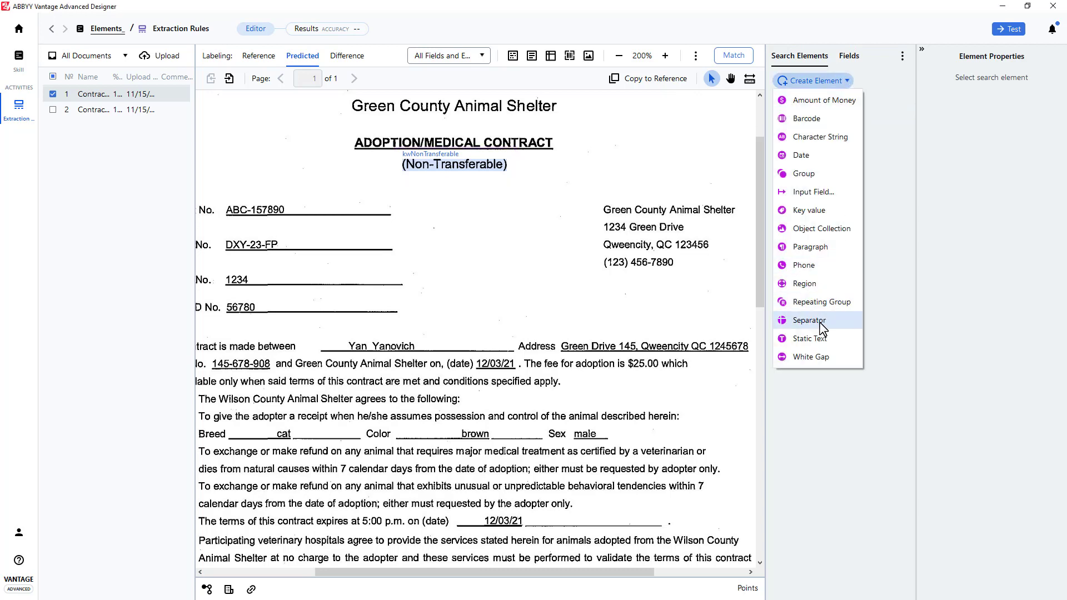
{"action": "mouse_move", "coordinate": [813, 246]}
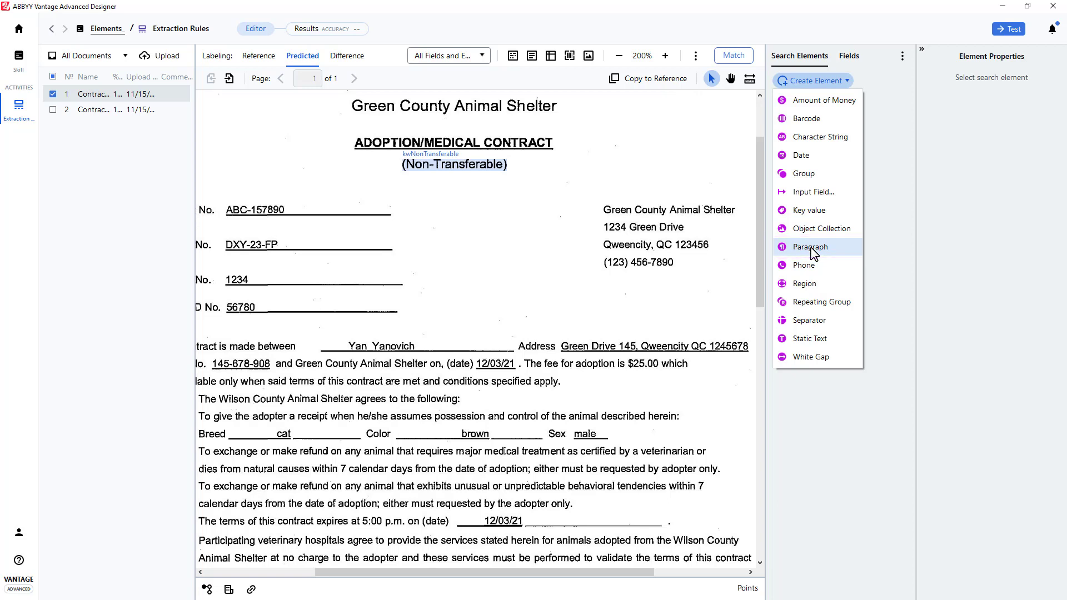
{"action": "left_click", "coordinate": [810, 247]}
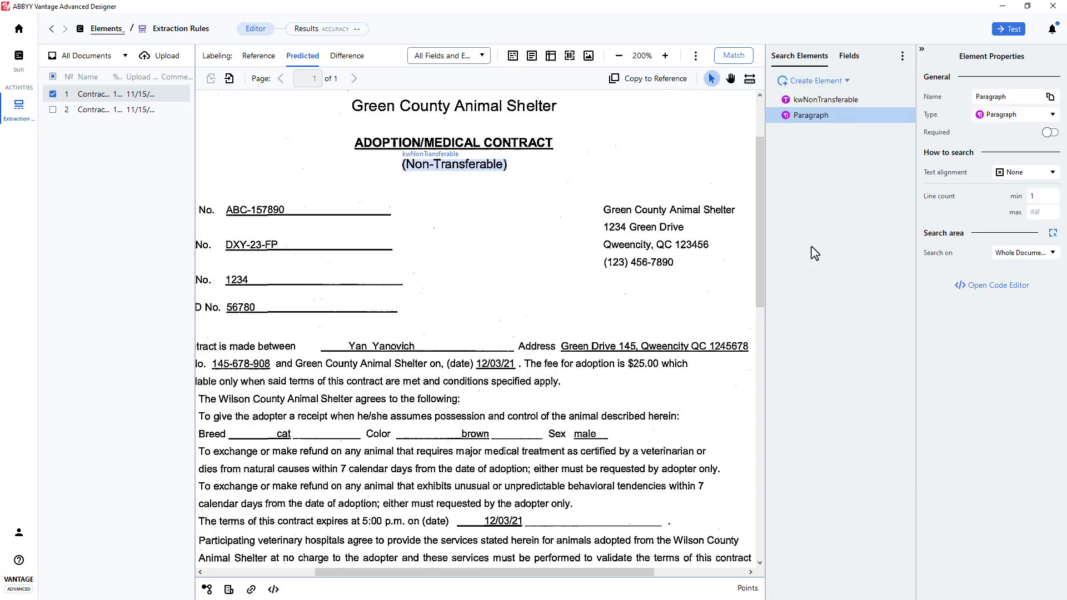
{"action": "left_click", "coordinate": [1043, 197]}
{"action": "type", "text": "2"}
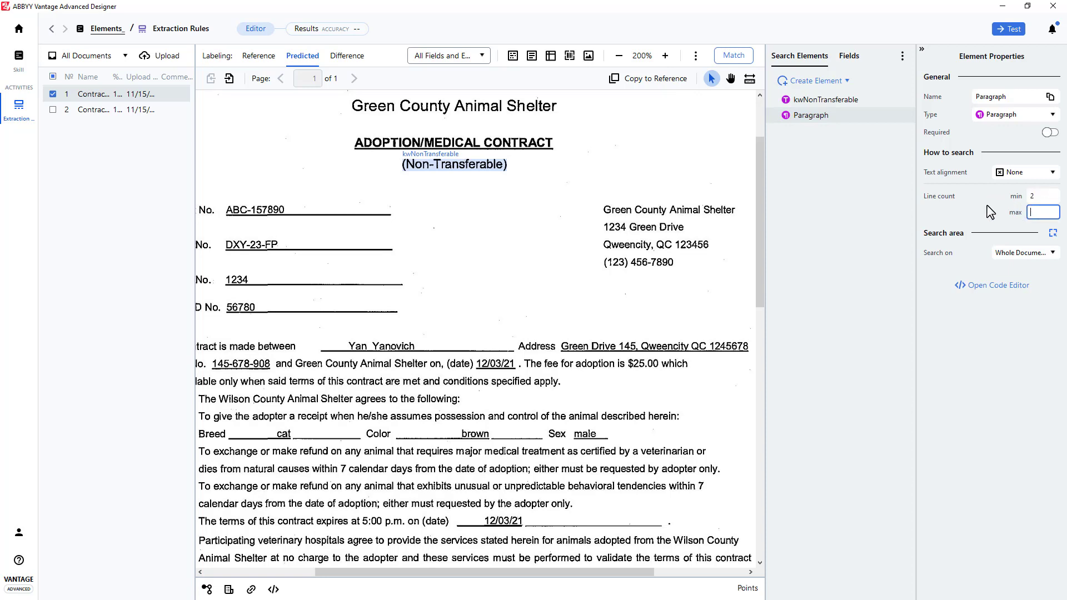
{"action": "type", "text": "4"}
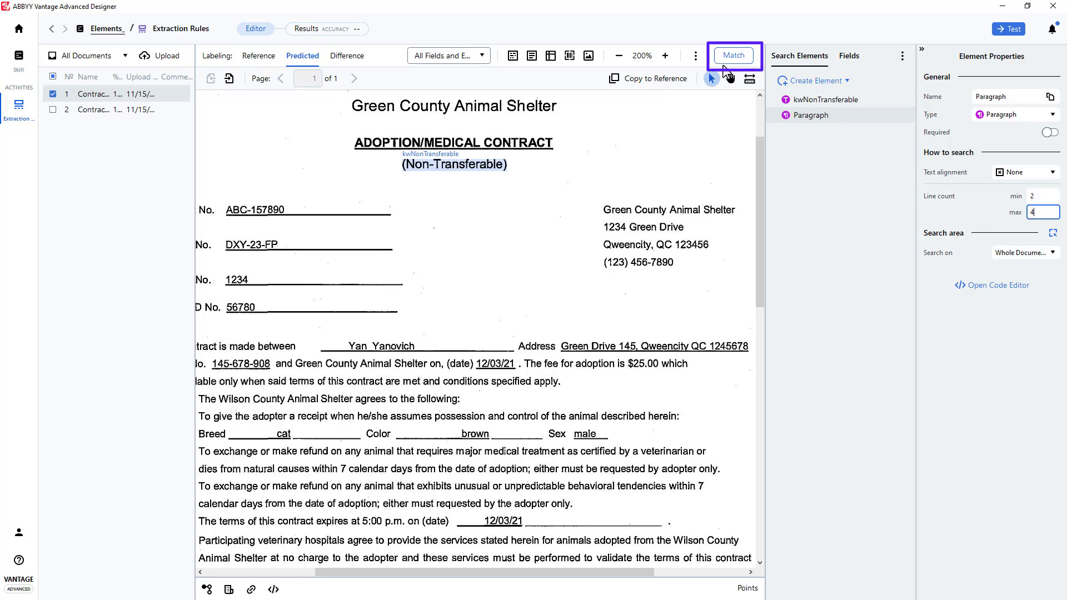
Match the contract and show the tree of hypotheses with the kwNonTransferable result.
{"action": "left_click", "coordinate": [733, 56]}
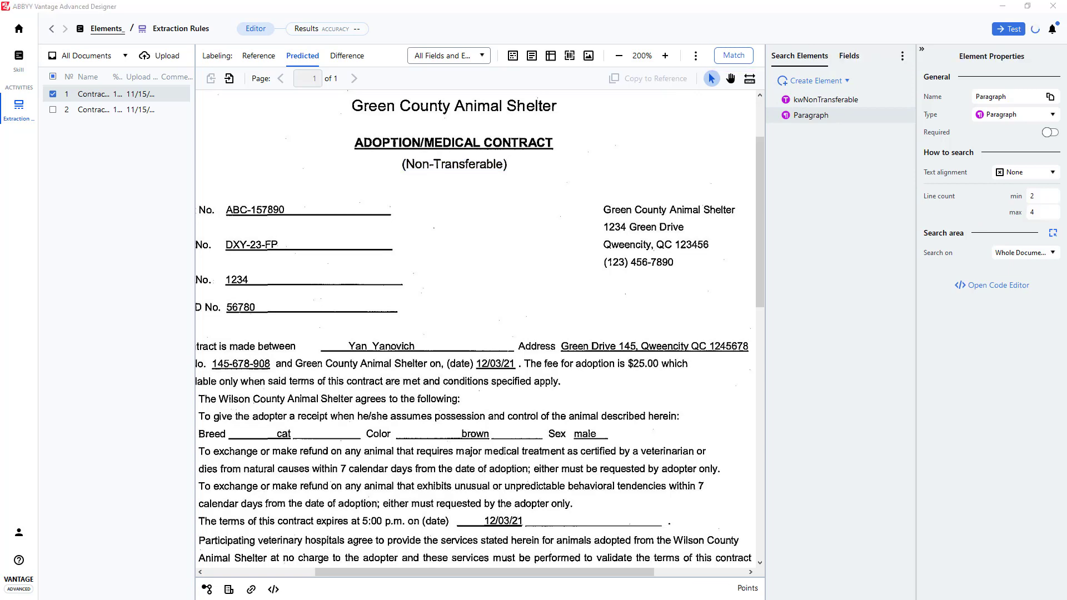
{"action": "left_click", "coordinate": [812, 115]}
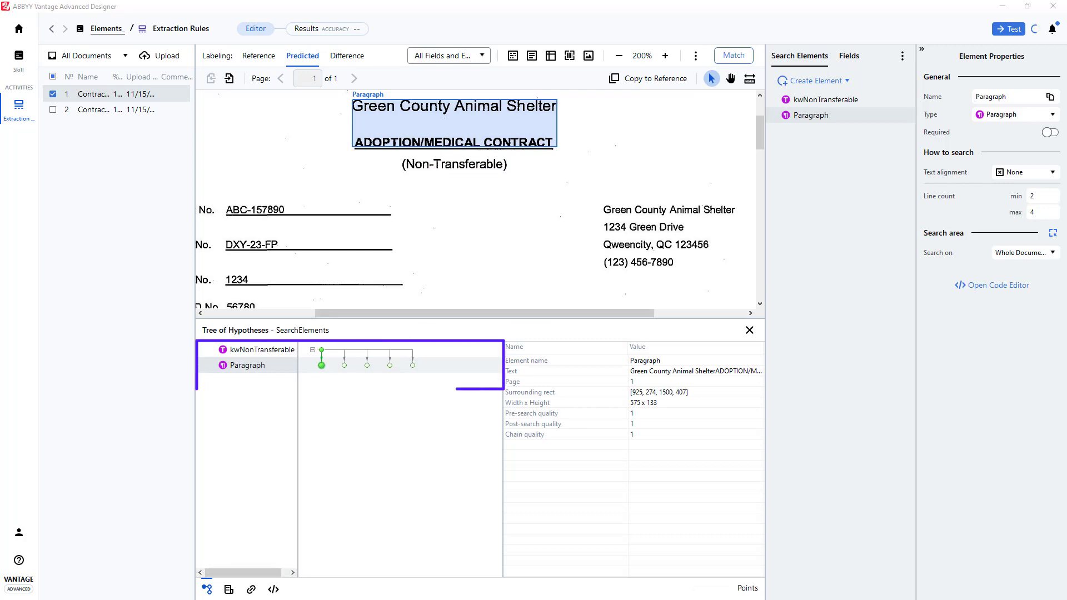
{"action": "left_click", "coordinate": [733, 56]}
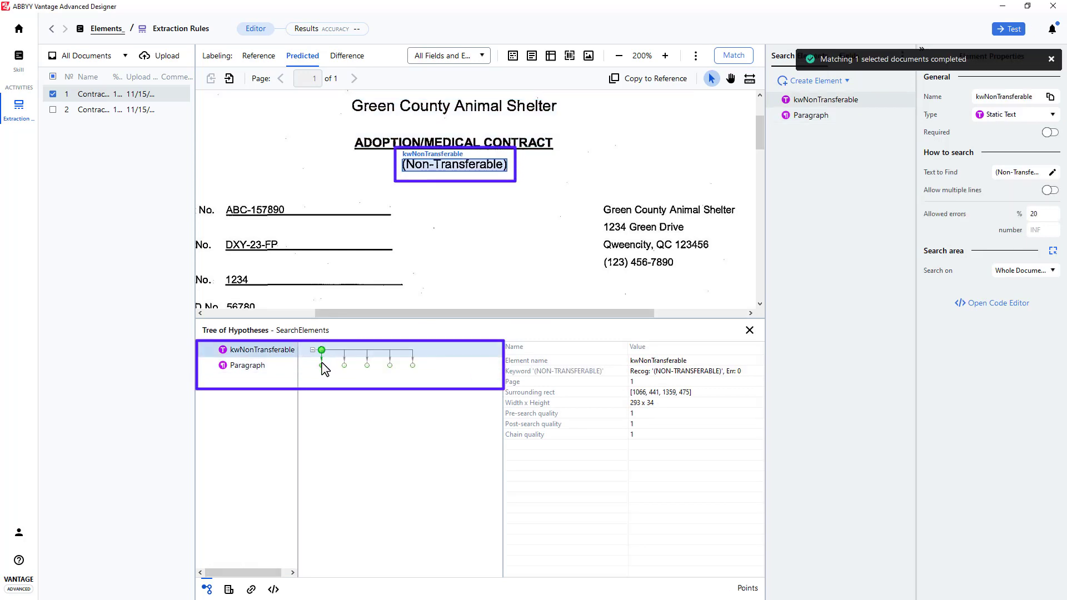
Review each Paragraph candidate in the hypotheses tree, including the header title block.
{"action": "left_click", "coordinate": [247, 366]}
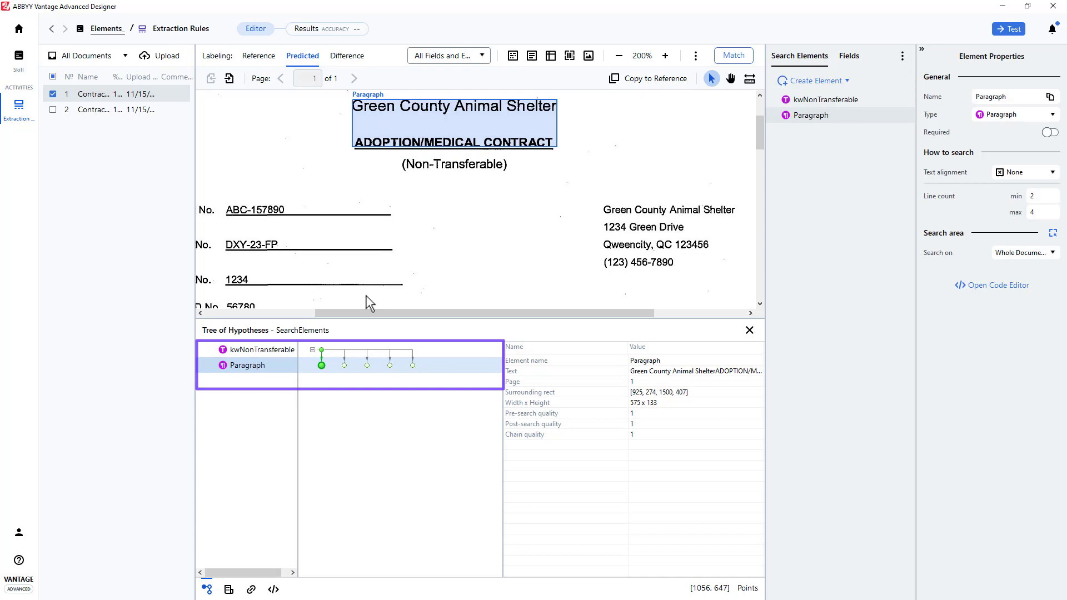
{"action": "left_click", "coordinate": [343, 365]}
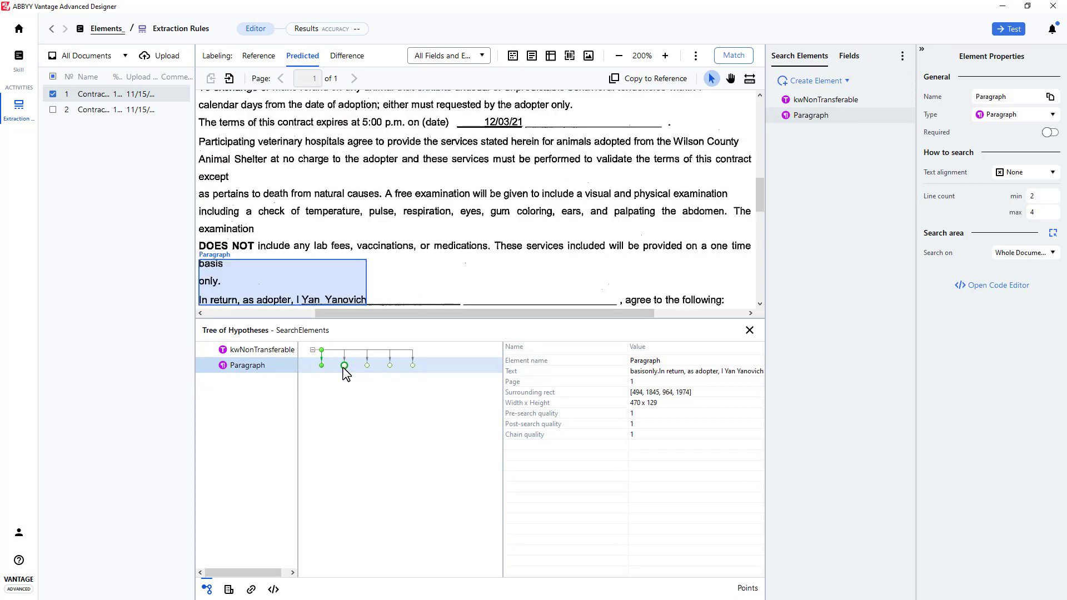
{"action": "mouse_move", "coordinate": [366, 364]}
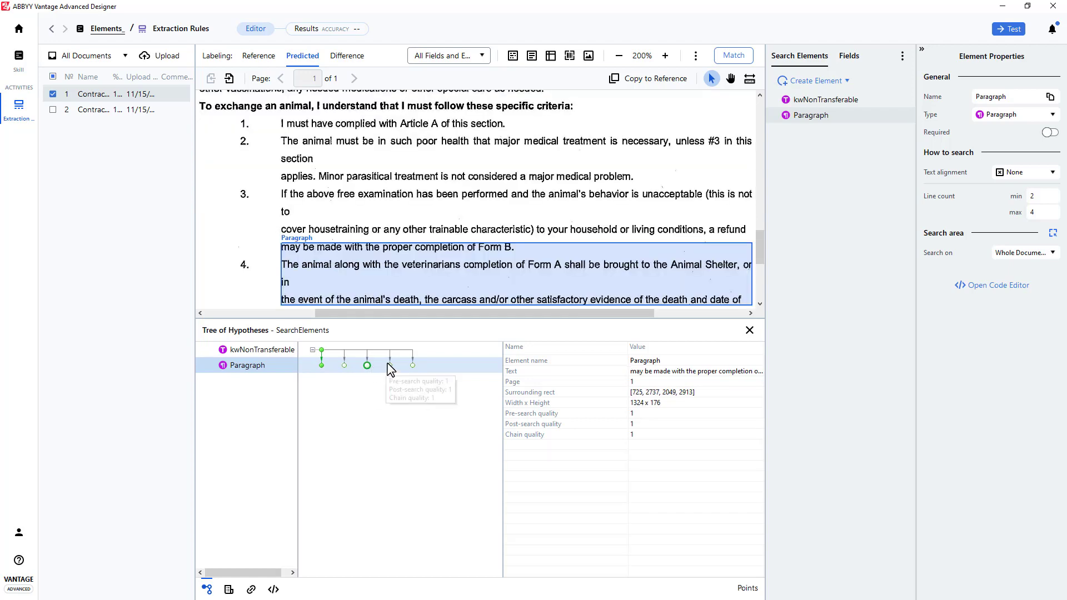
{"action": "left_click", "coordinate": [321, 366]}
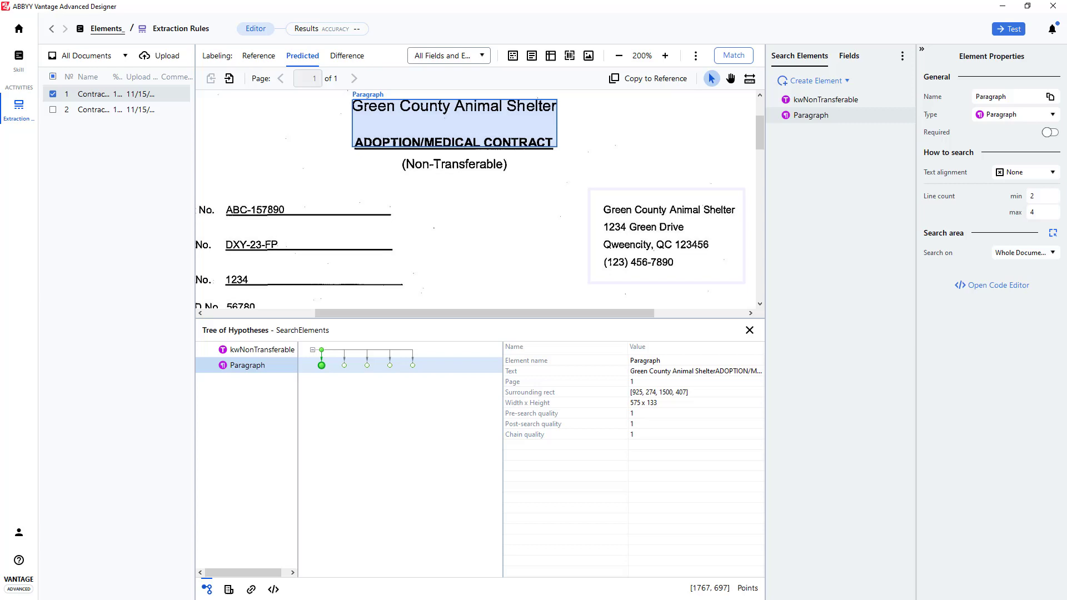
Raise the Paragraph minimum line count to 3 and rerun matching.
{"action": "left_click", "coordinate": [1044, 195]}
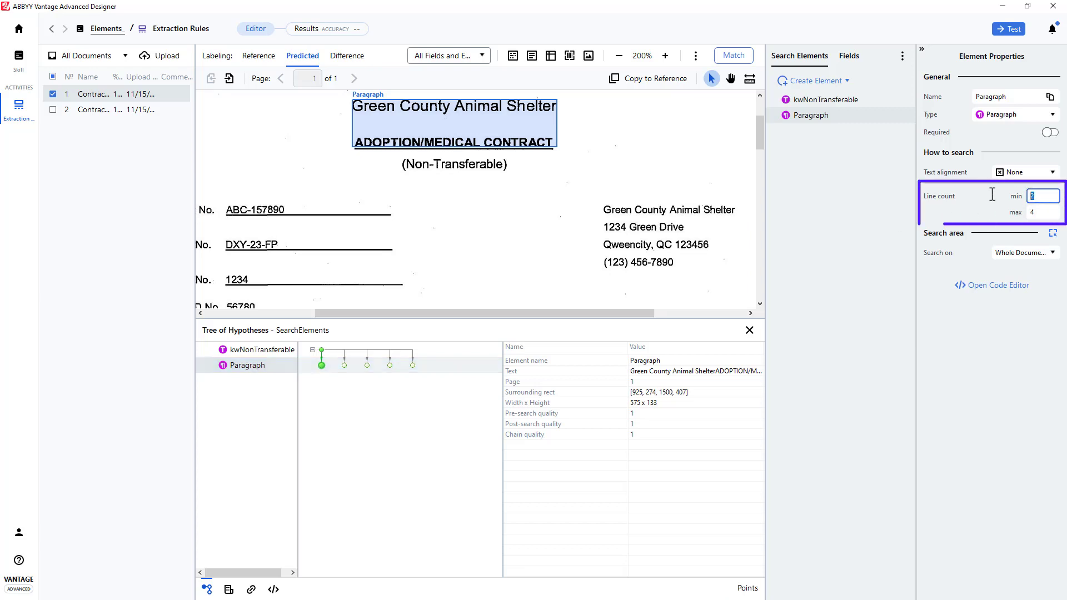
{"action": "type", "text": "3"}
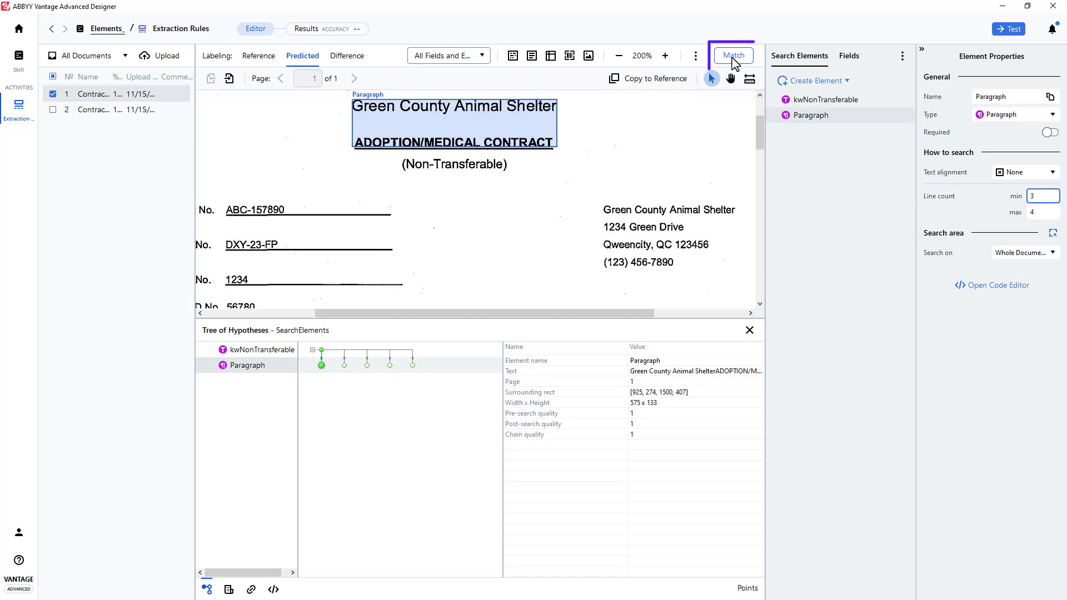
{"action": "left_click", "coordinate": [733, 56]}
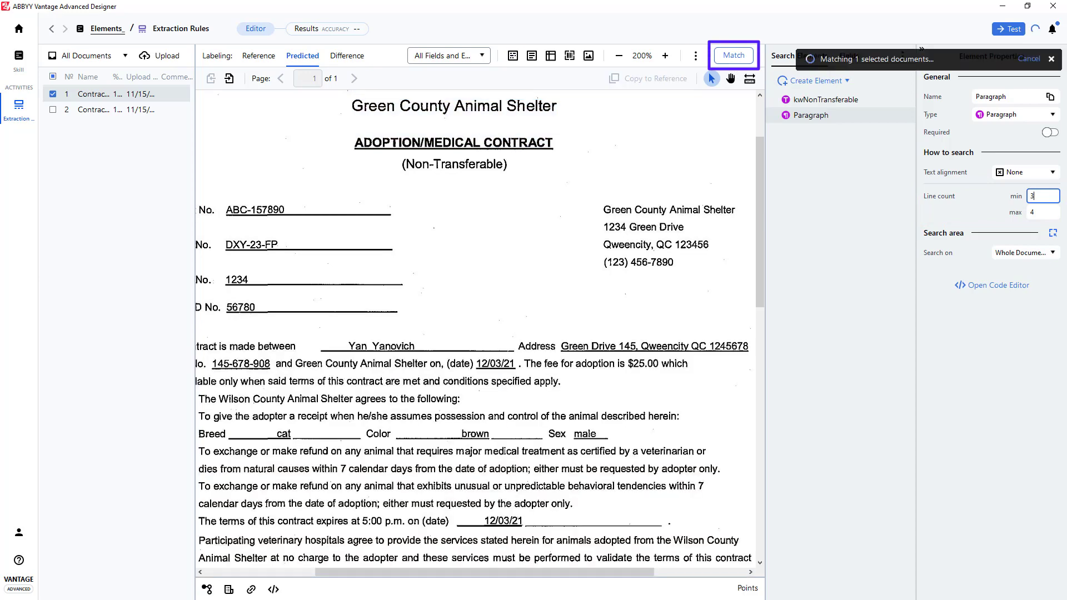
Review the new Paragraph candidates: shelter address block, numbered-list passage, and top candidate quality.
{"action": "left_click", "coordinate": [733, 56]}
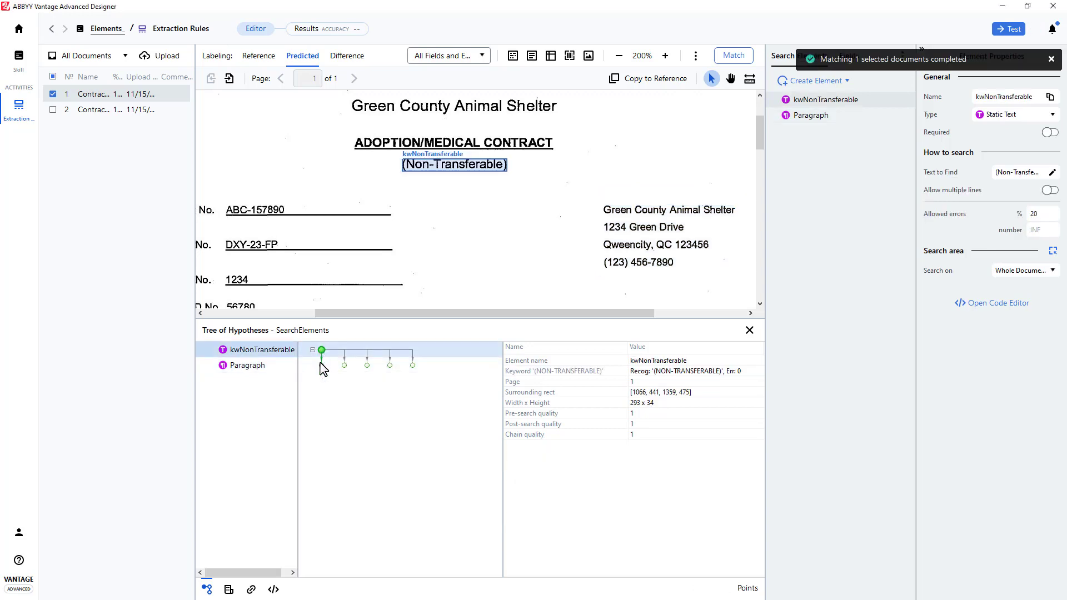
{"action": "left_click", "coordinate": [246, 366]}
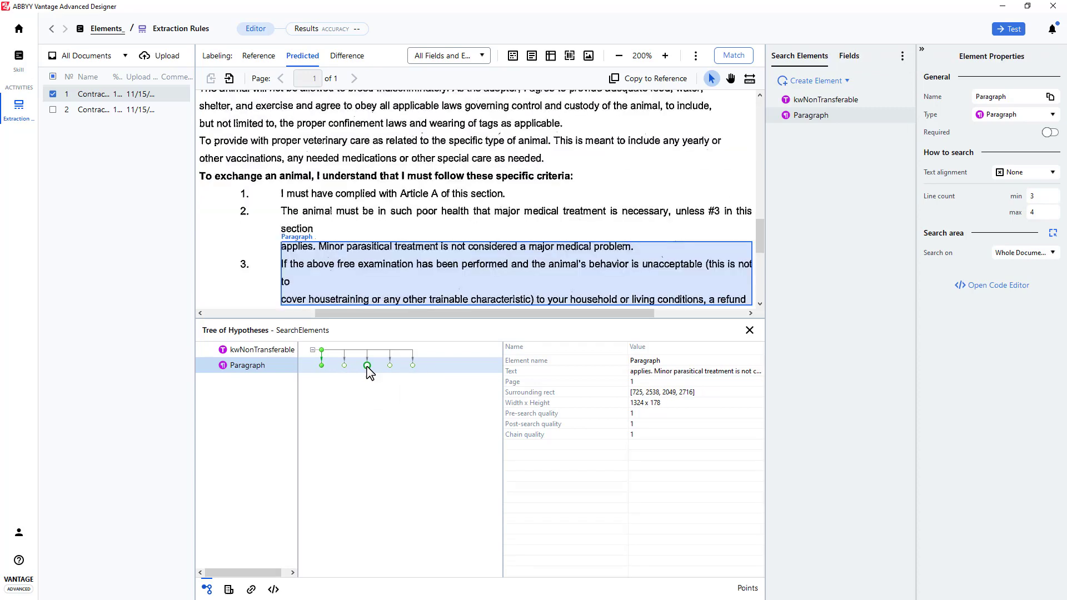
{"action": "left_click", "coordinate": [389, 364]}
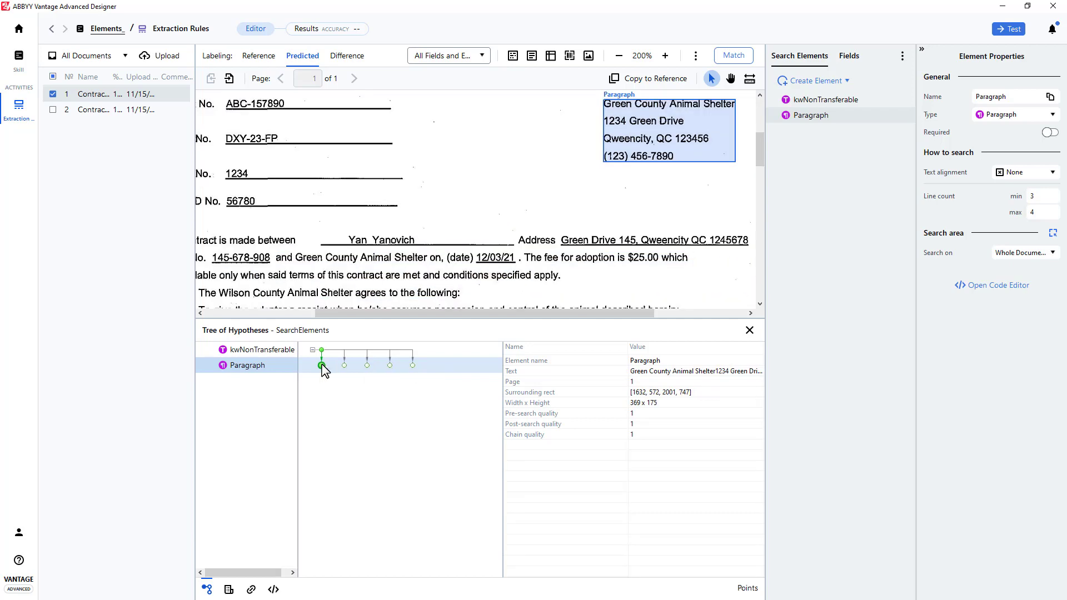
{"action": "mouse_move", "coordinate": [322, 368]}
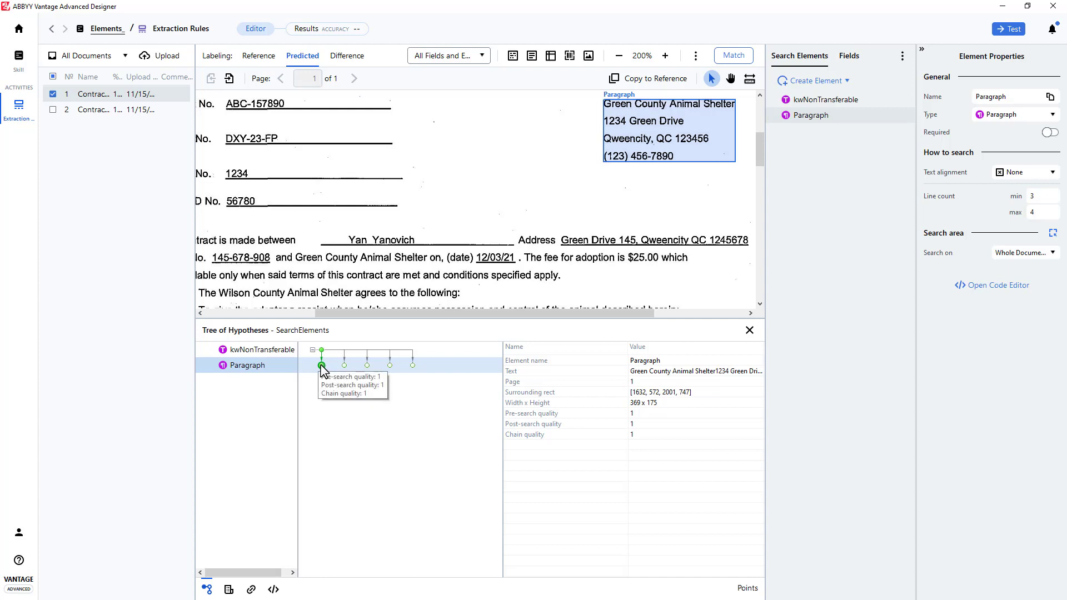
{"action": "left_click", "coordinate": [810, 114]}
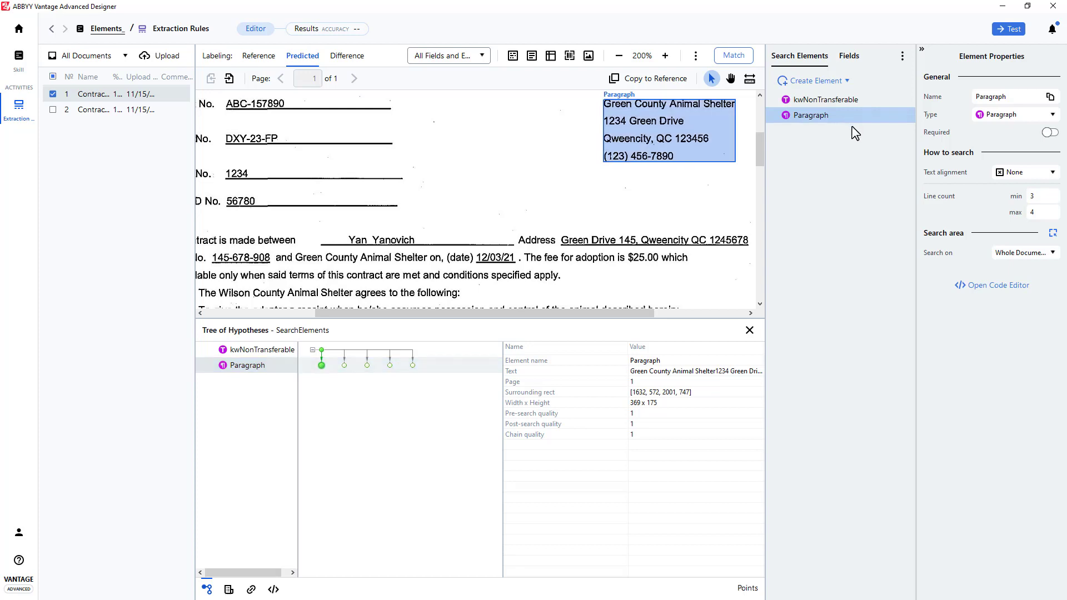
{"action": "mouse_move", "coordinate": [1053, 233]}
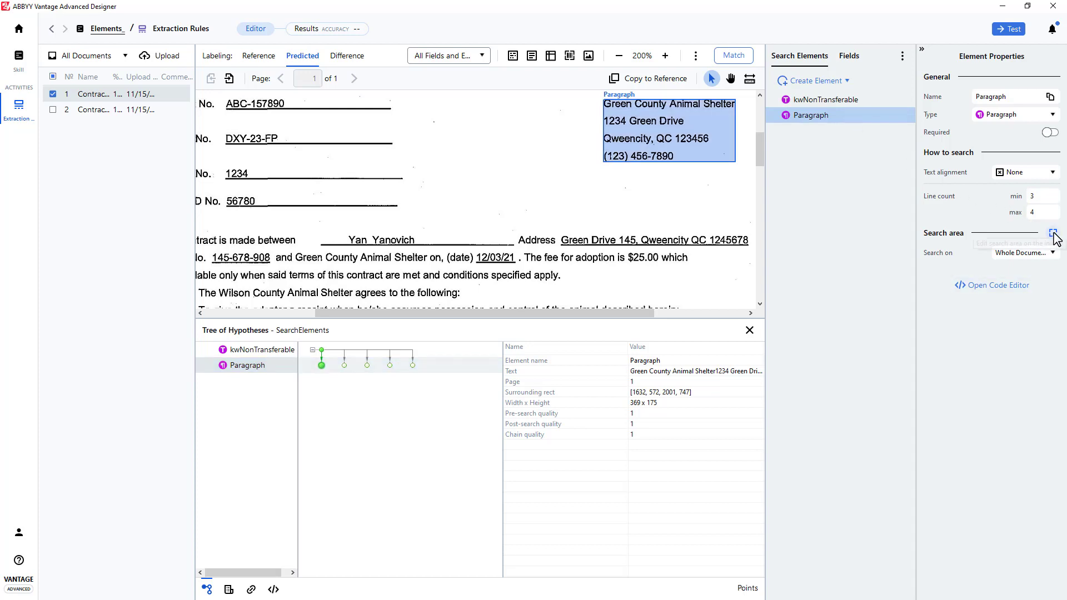
Constrain the Paragraph search area to the result nearest kwNonTransferable and rematch.
{"action": "left_click", "coordinate": [1050, 233]}
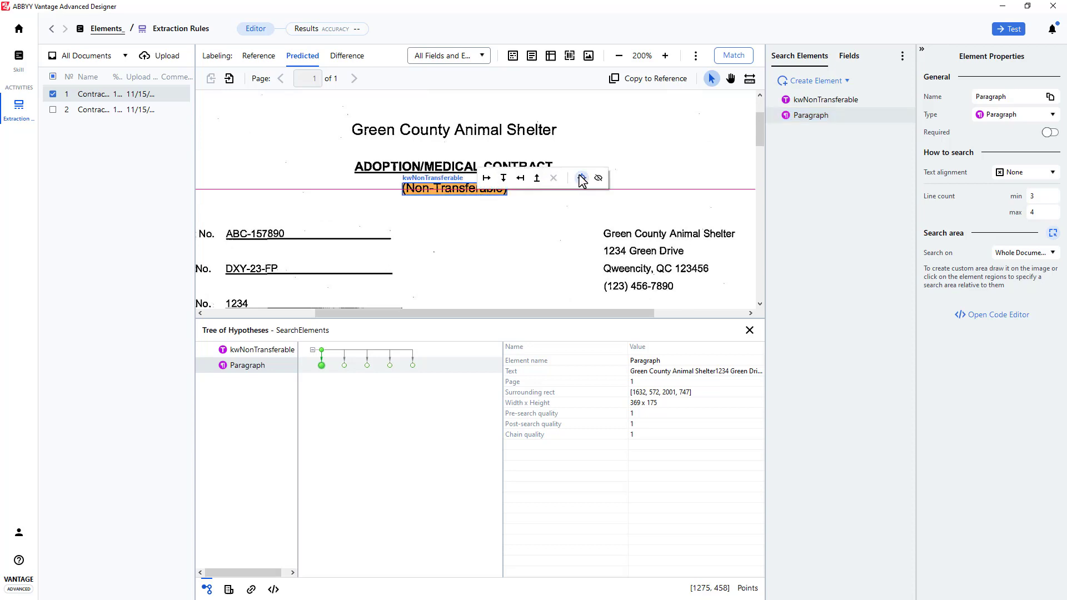
{"action": "mouse_move", "coordinate": [581, 178]}
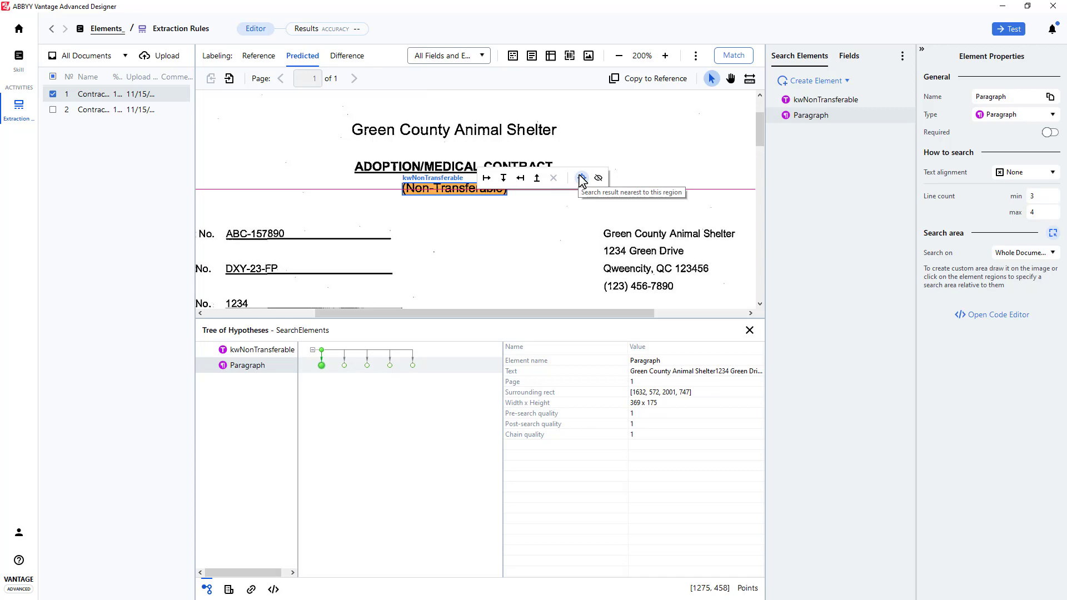
{"action": "left_click", "coordinate": [580, 178]}
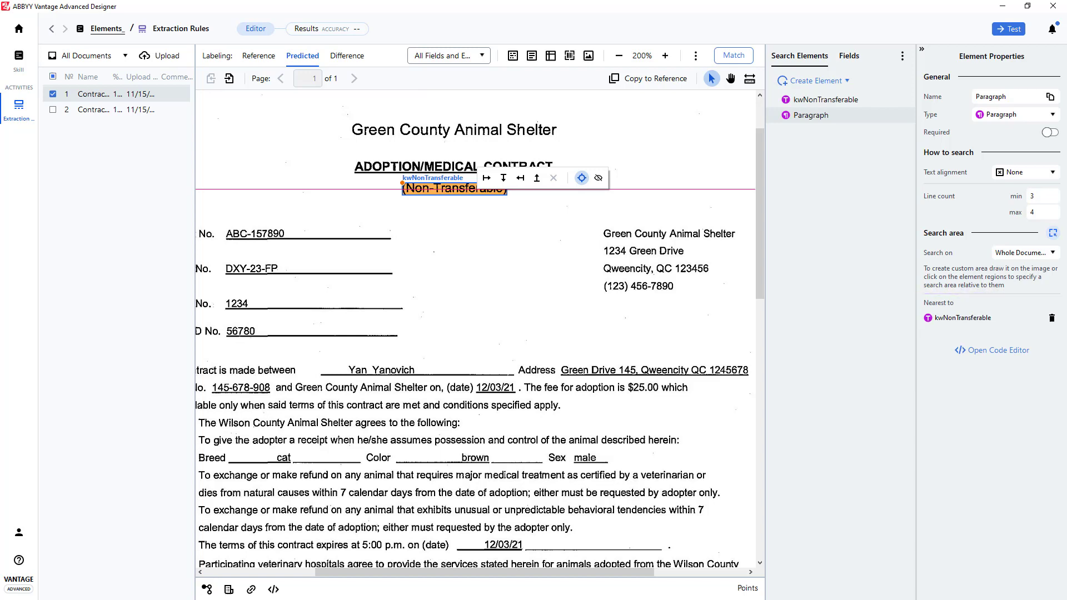
{"action": "mouse_move", "coordinate": [733, 55]}
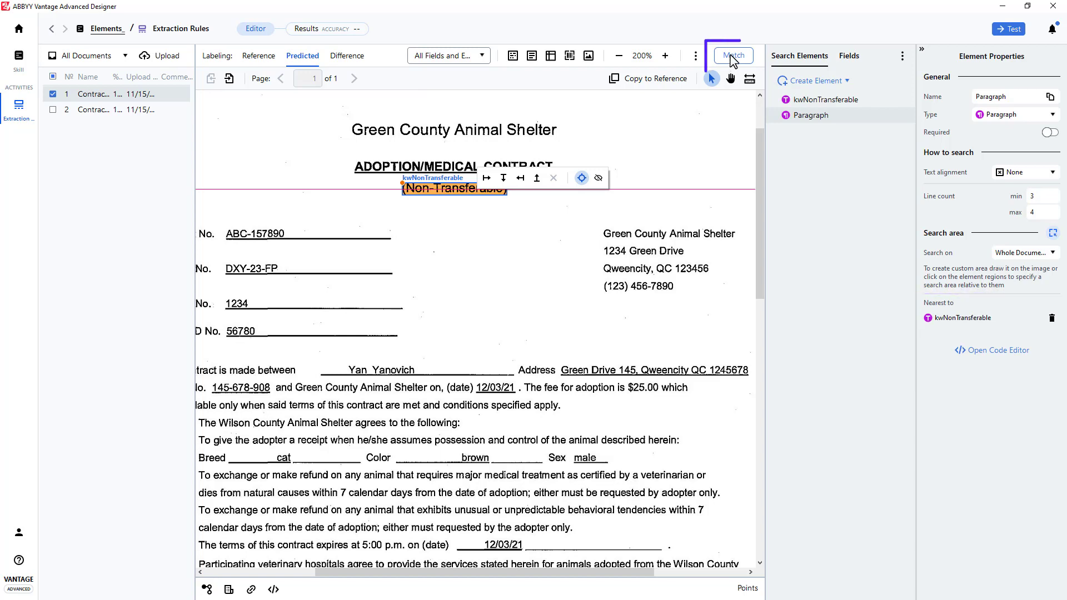
{"action": "left_click", "coordinate": [733, 55]}
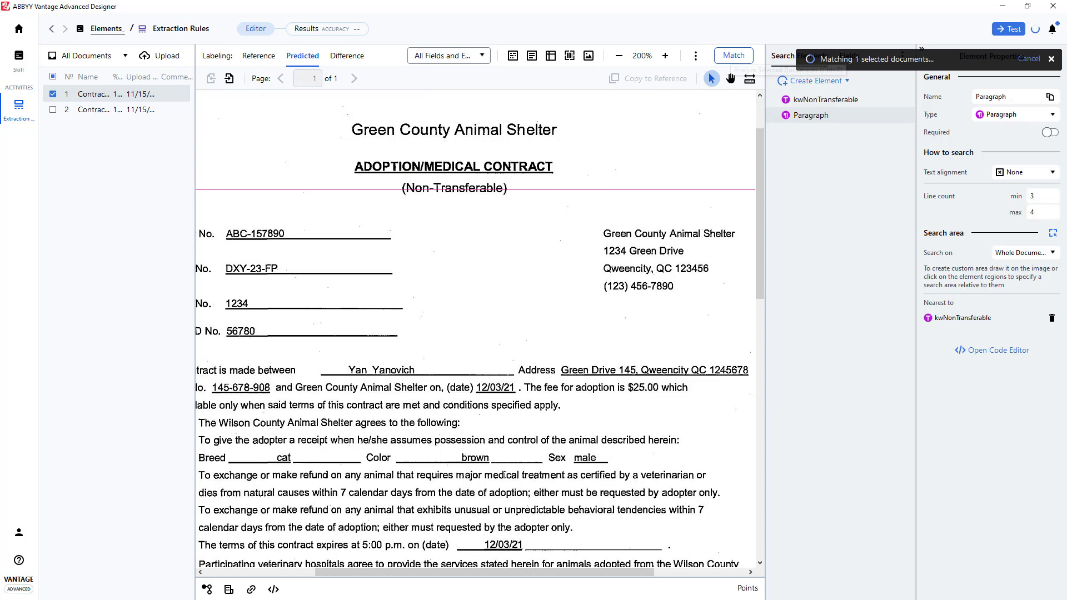